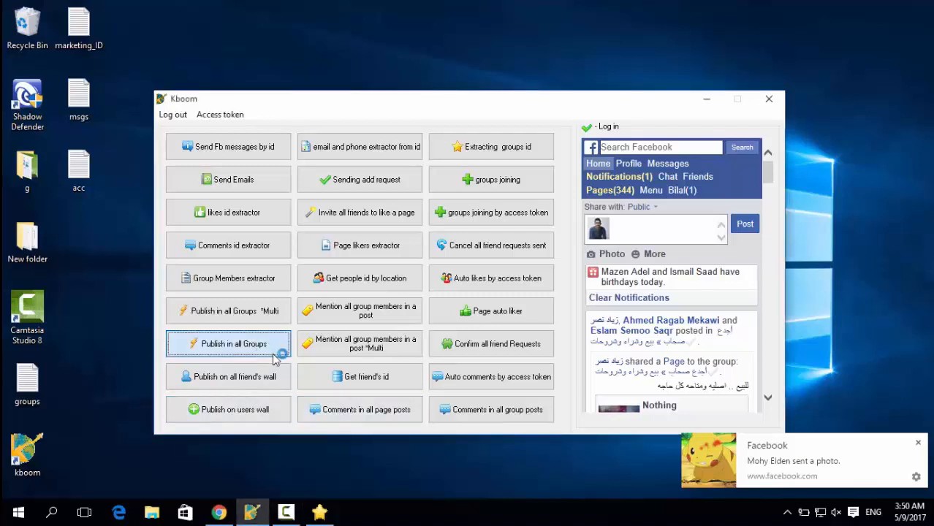
Launch the 'Publish in all Groups' tool and show its Access token menu
left_click(228, 344)
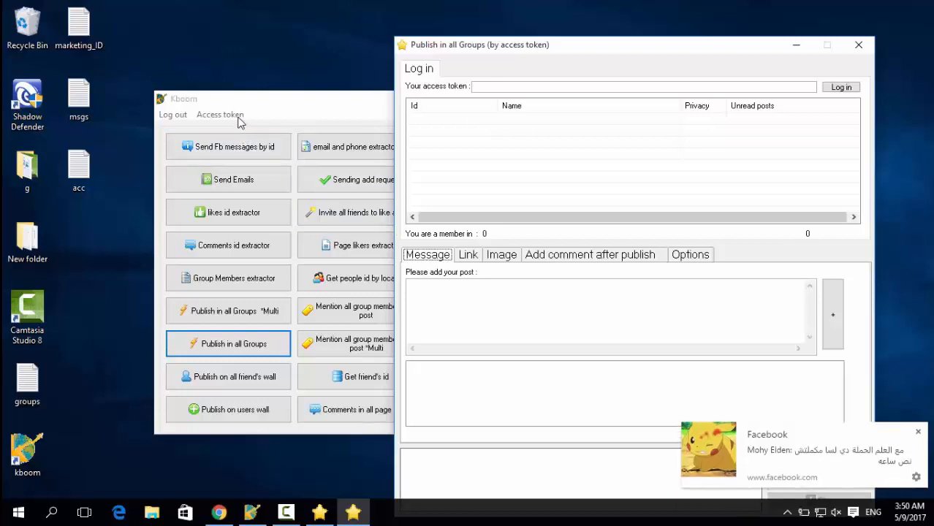
left_click(219, 115)
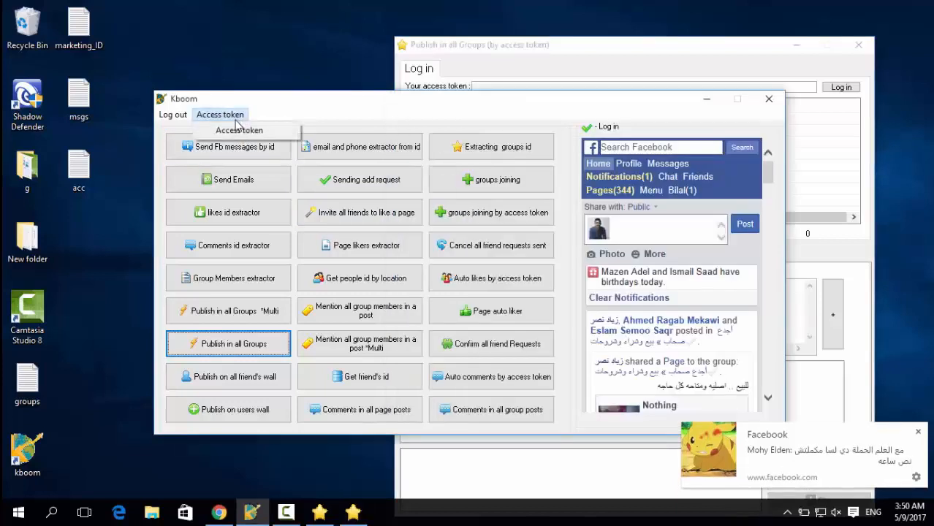
Generate an access token for account zander_ah, then close the token window
left_click(239, 129)
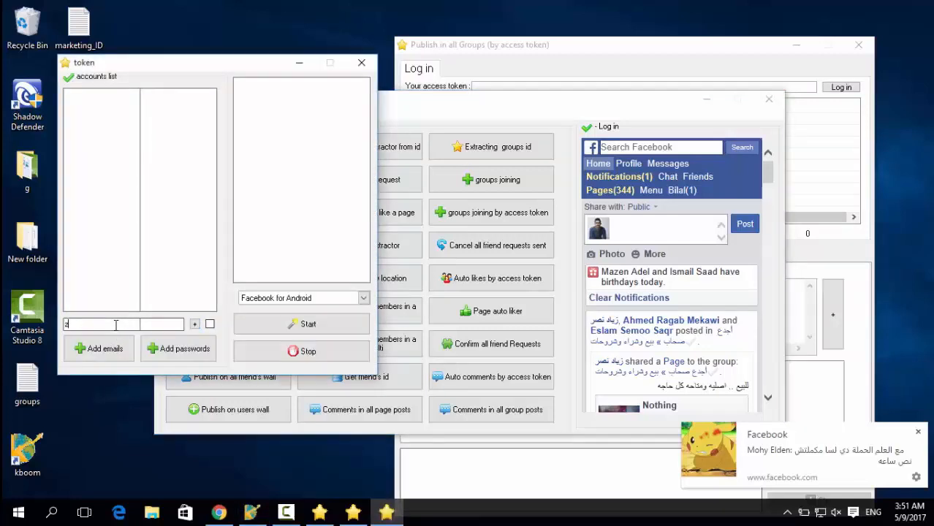
type("zander_ah")
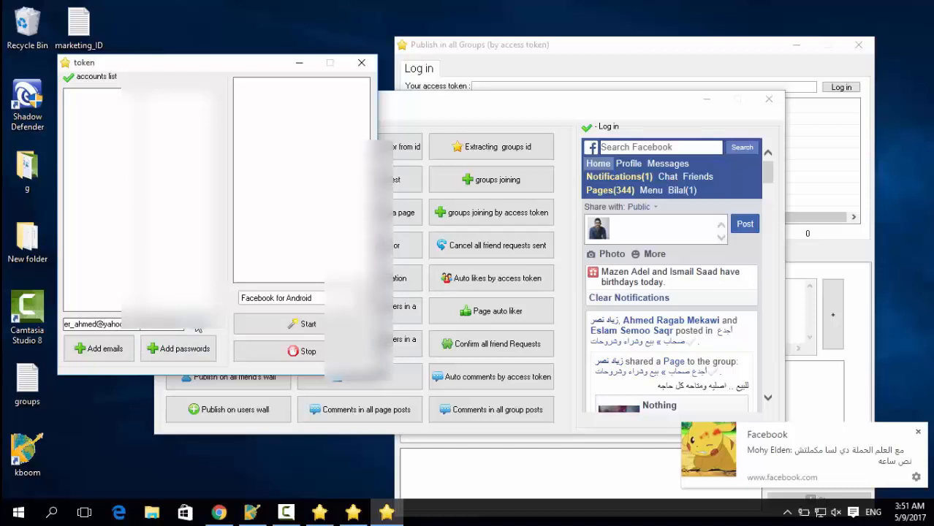
left_click(301, 324)
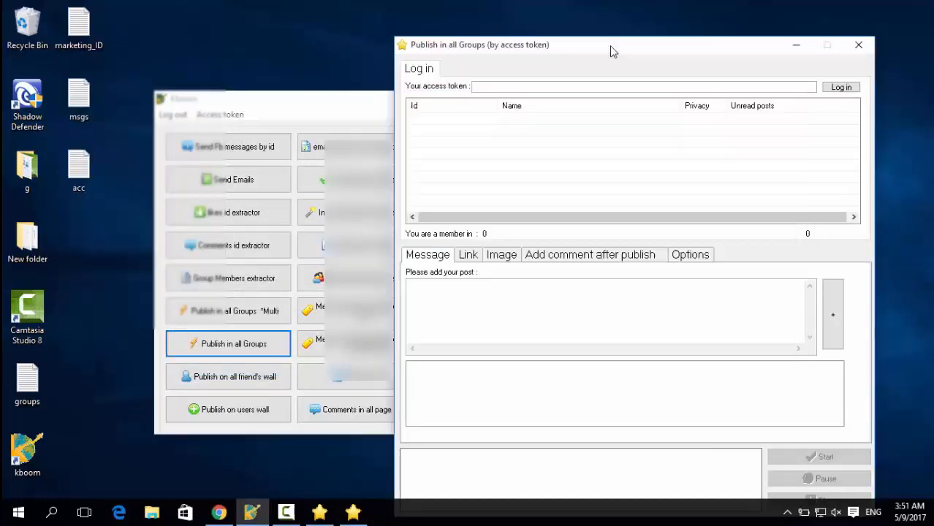
Paste the access token and log in, loading the 389 joined groups
right_click(643, 87)
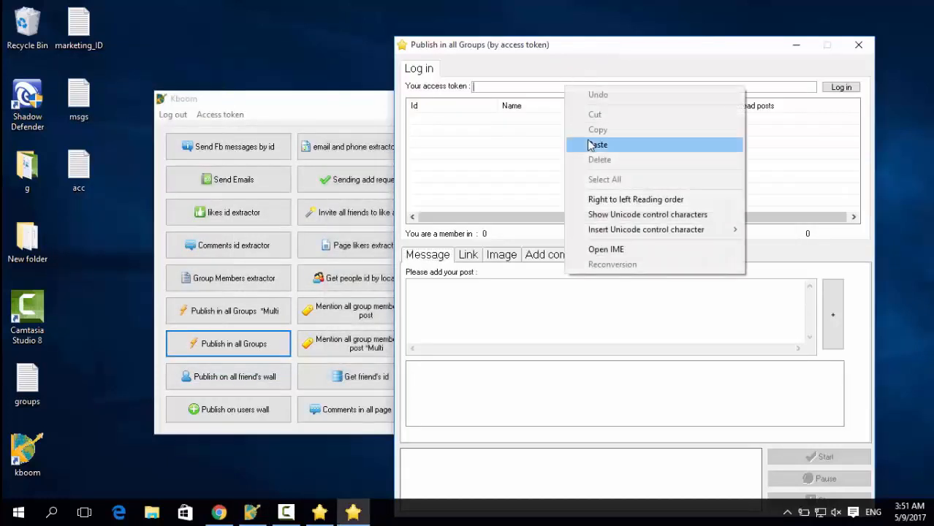
left_click(597, 144)
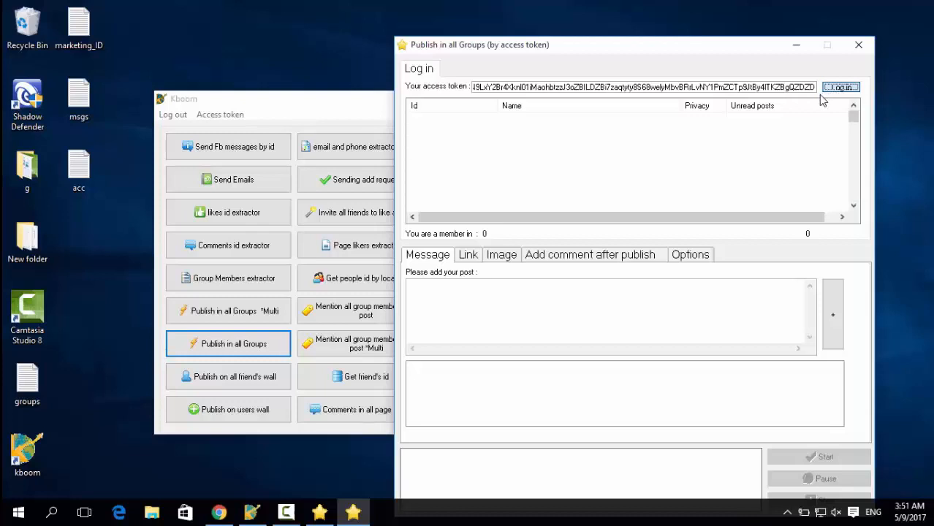
left_click(841, 87)
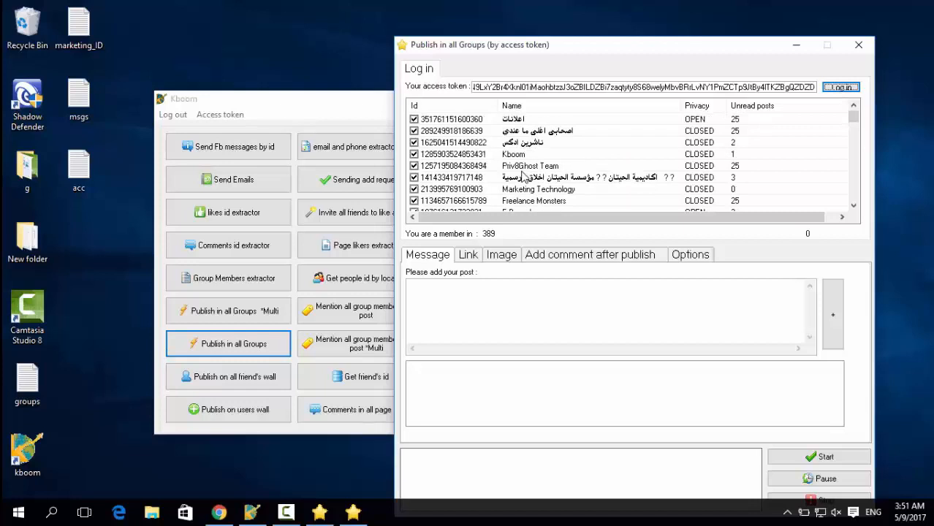
right_click(519, 154)
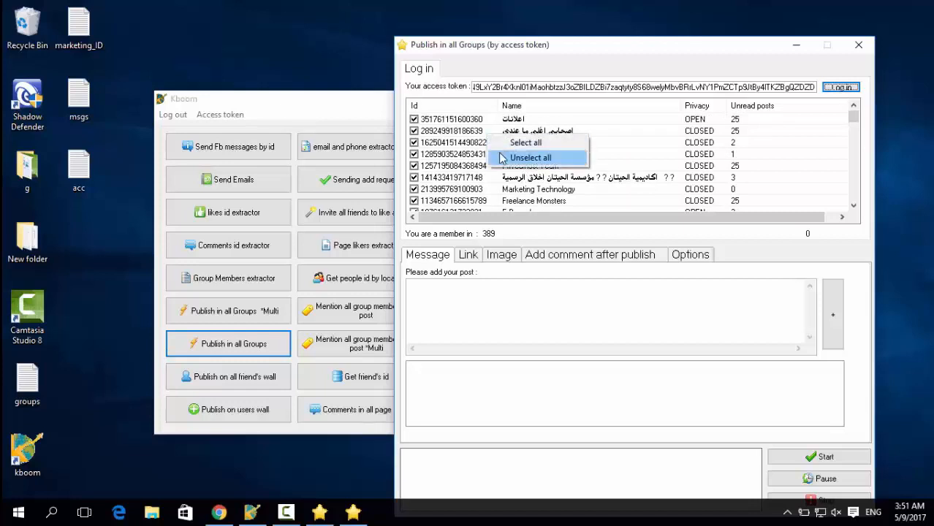
left_click(530, 157)
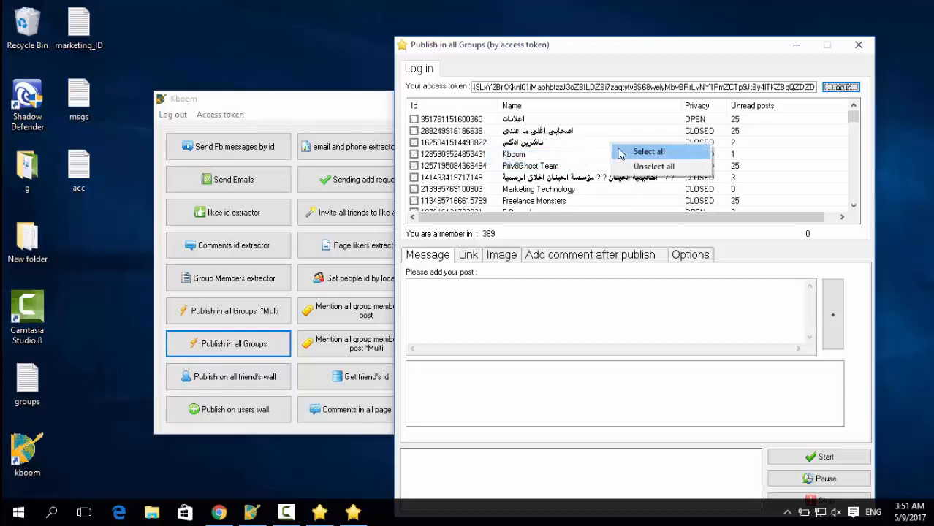
left_click(649, 151)
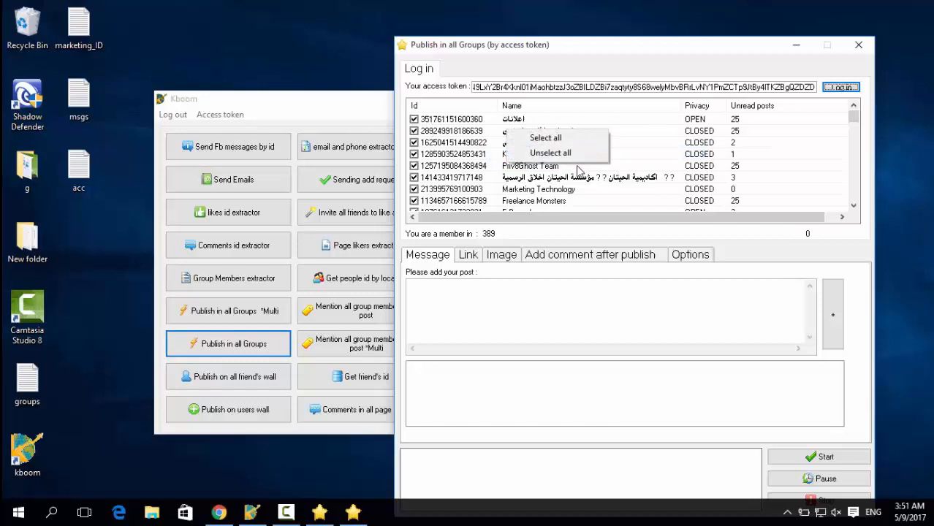
left_click(550, 152)
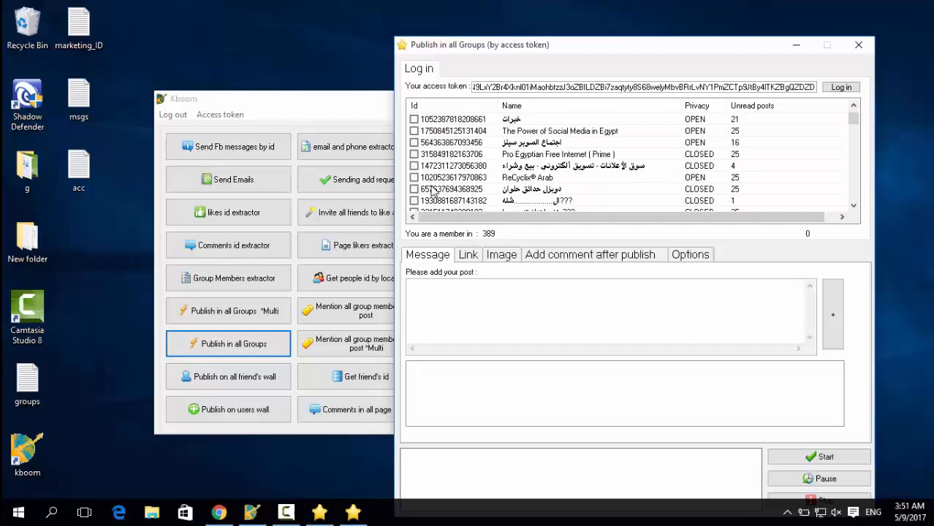
left_click(414, 166)
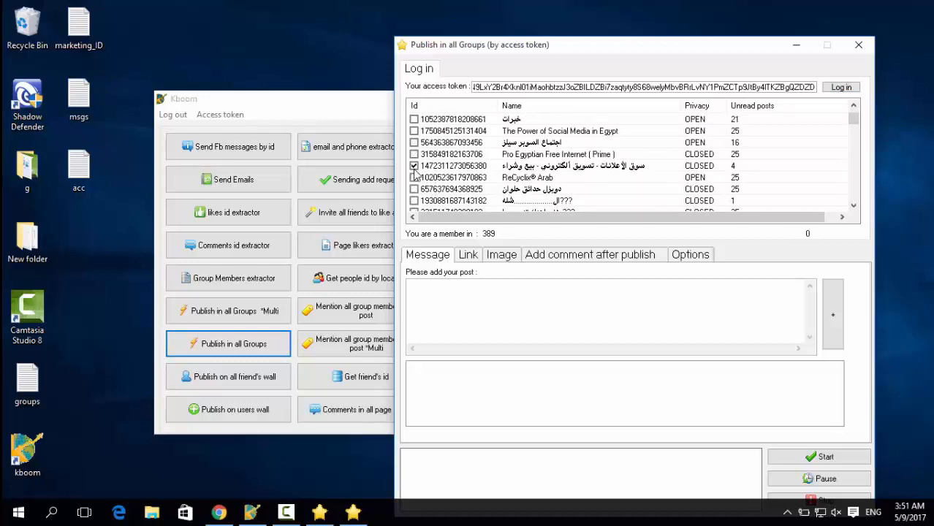
scroll("down", 3)
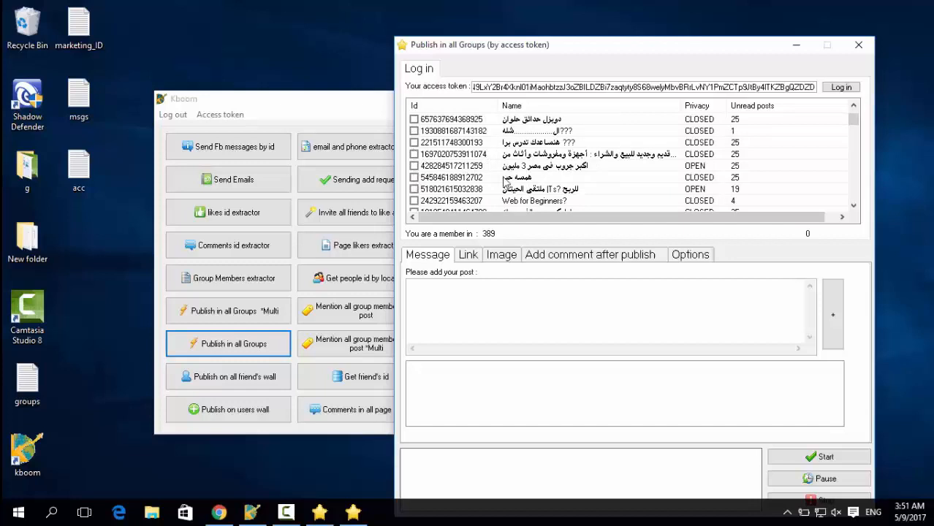
scroll("down", 3)
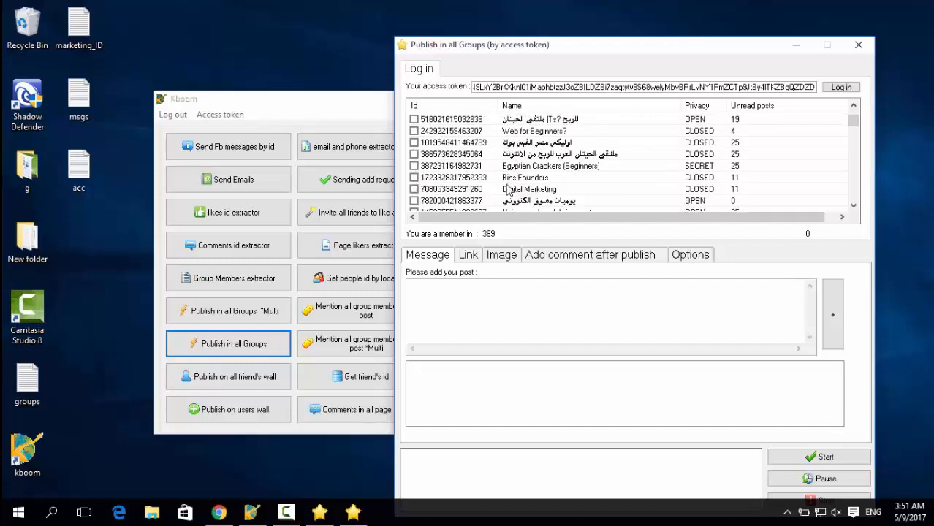
scroll("down", 3)
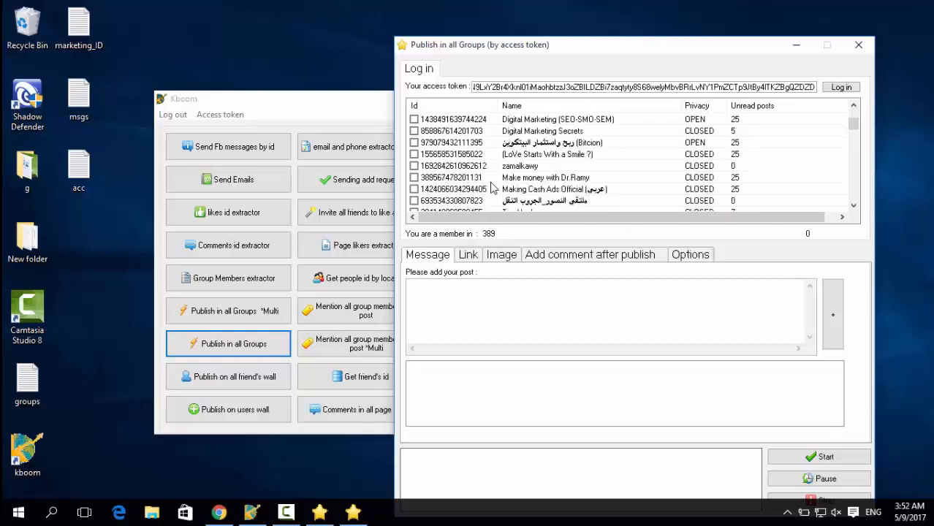
scroll("down", 3)
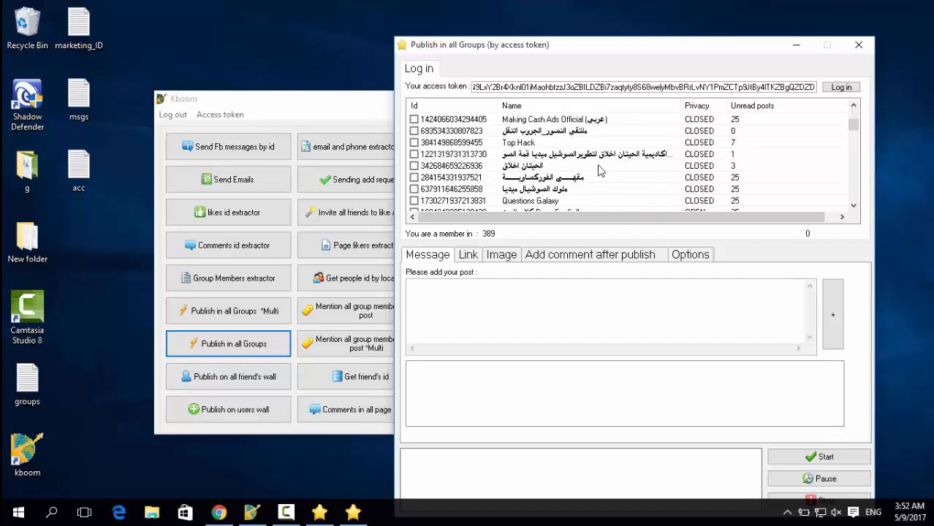
left_click(414, 154)
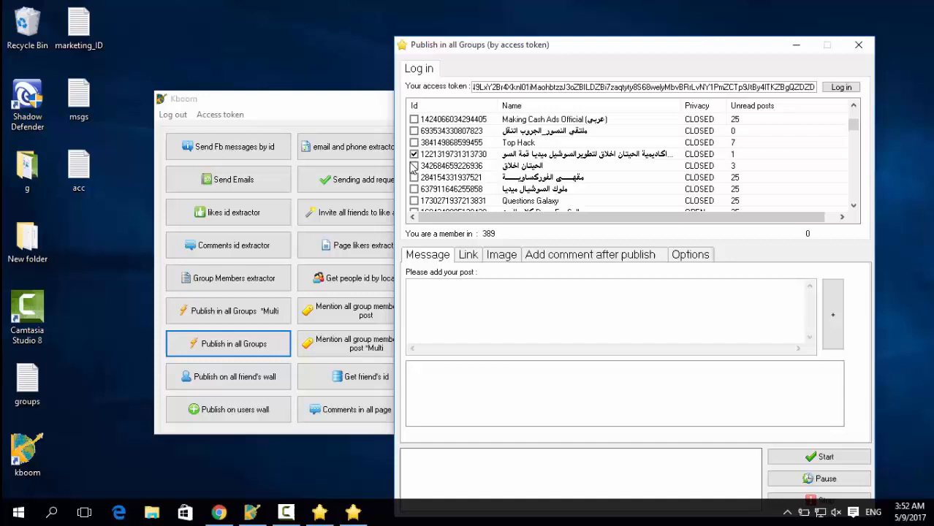
scroll("down", 3)
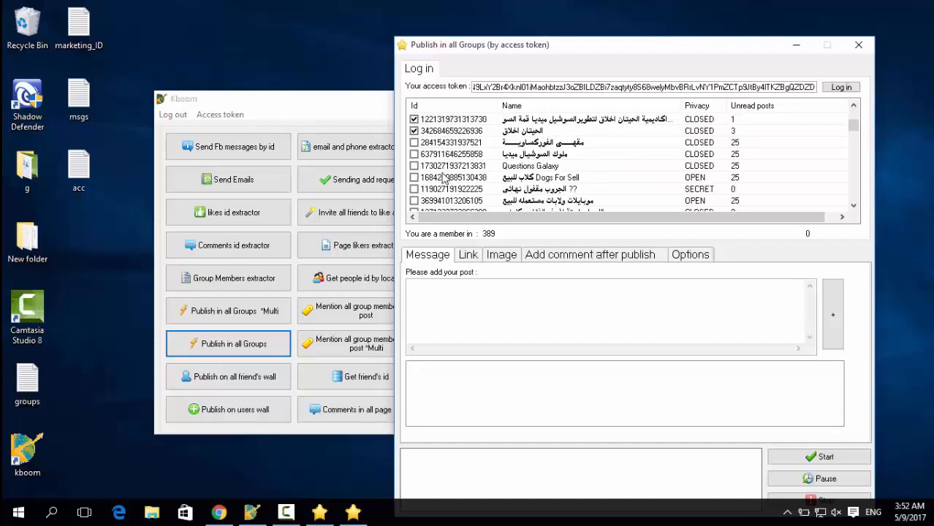
scroll("down", 3)
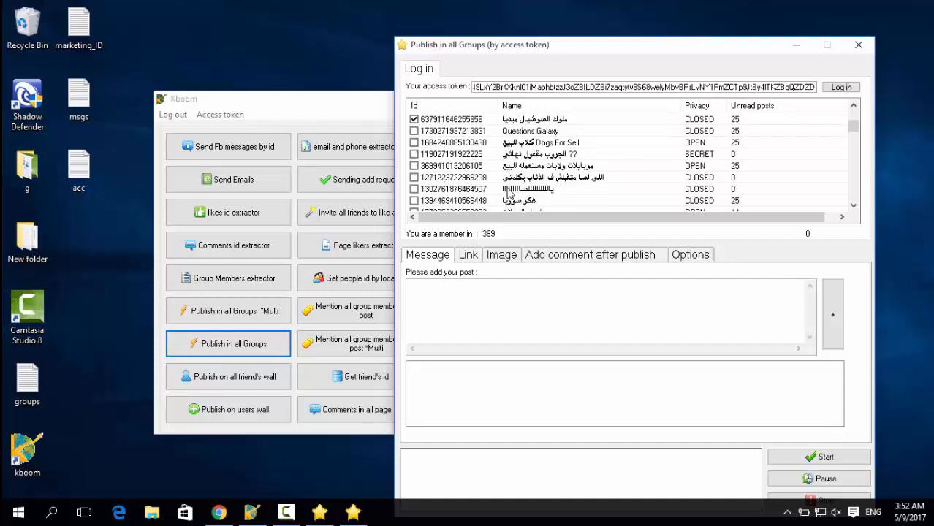
scroll("down", 3)
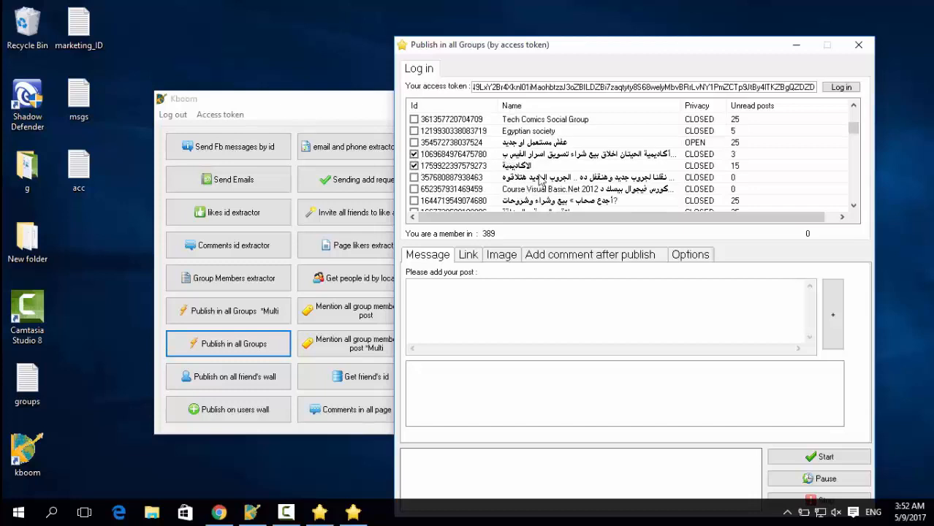
scroll("down", 3)
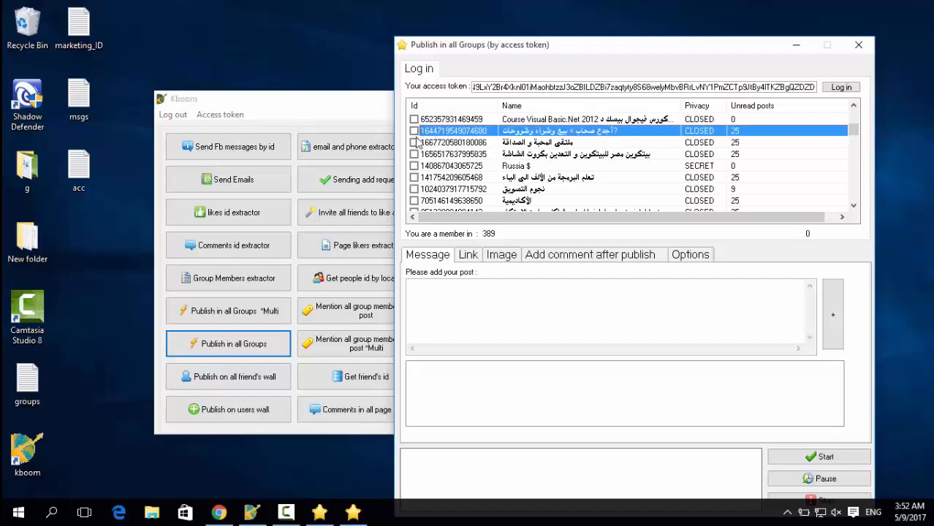
left_click(414, 131)
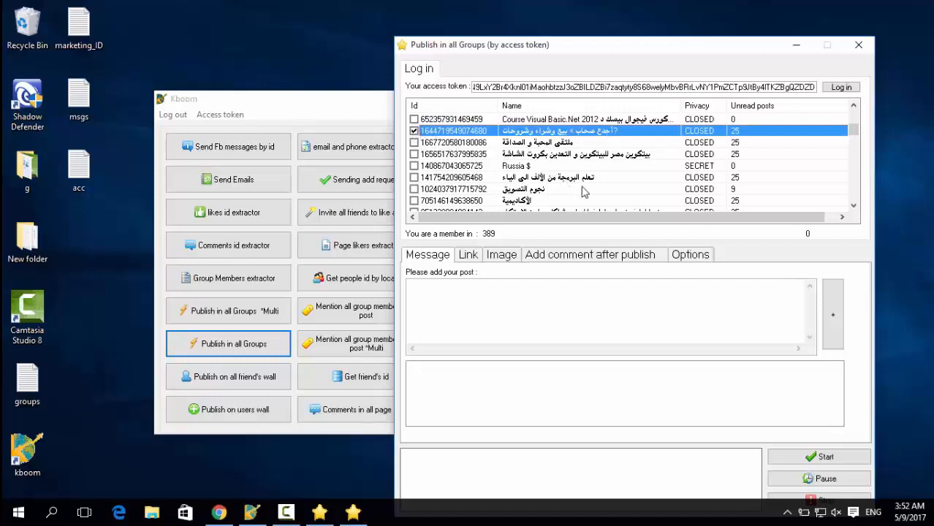
scroll("down", 3)
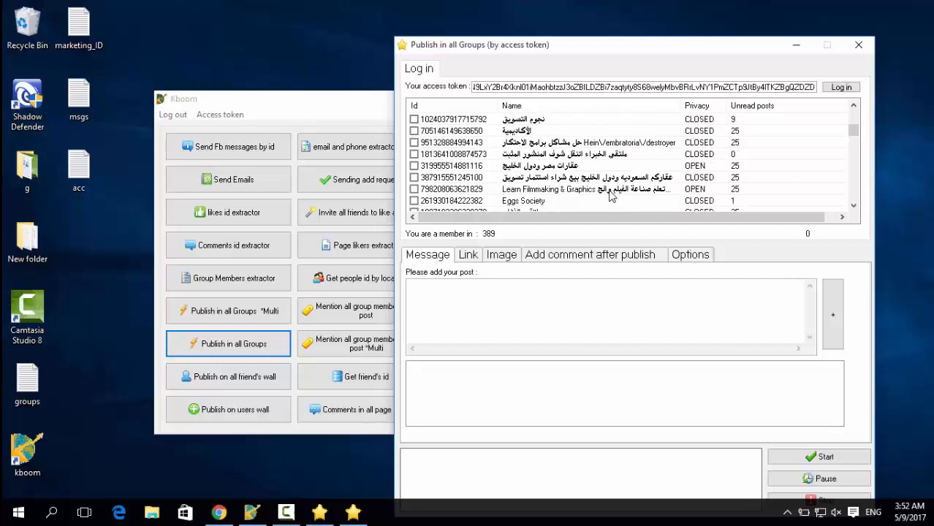
scroll("down", 3)
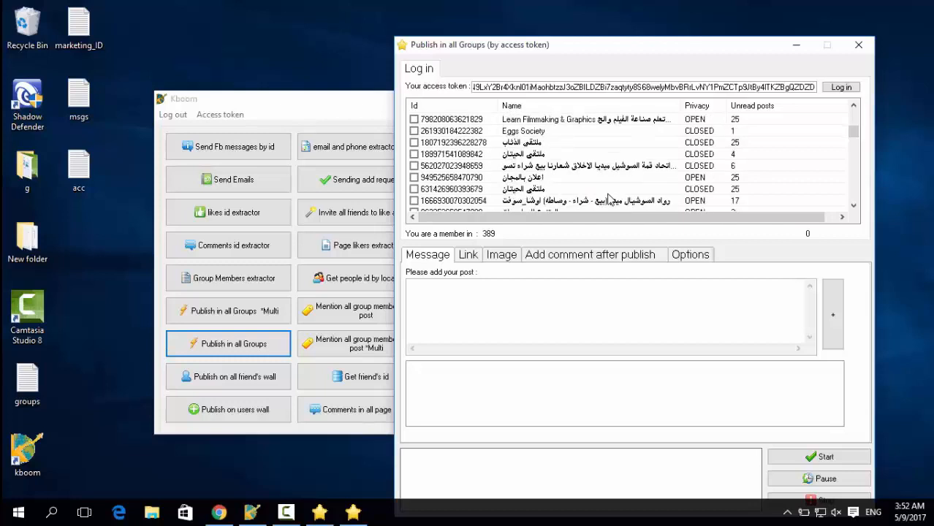
scroll("down", 3)
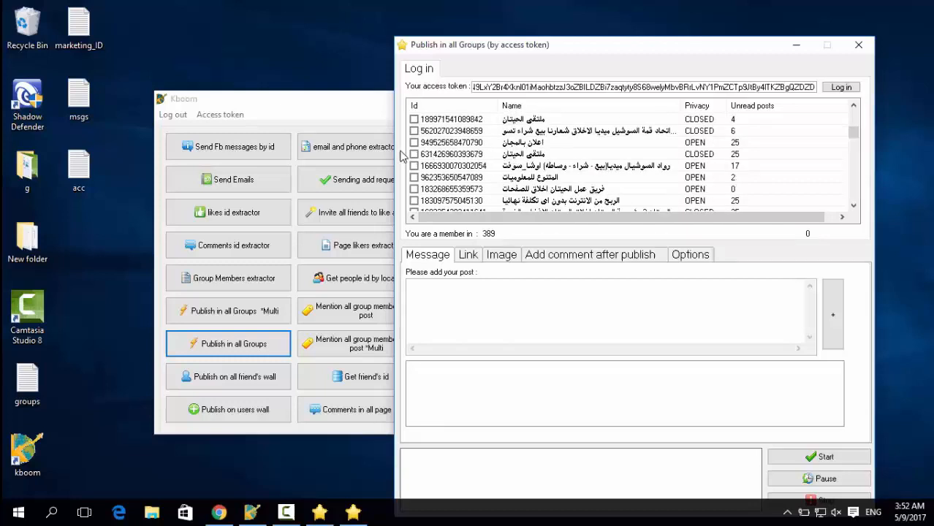
left_click(413, 154)
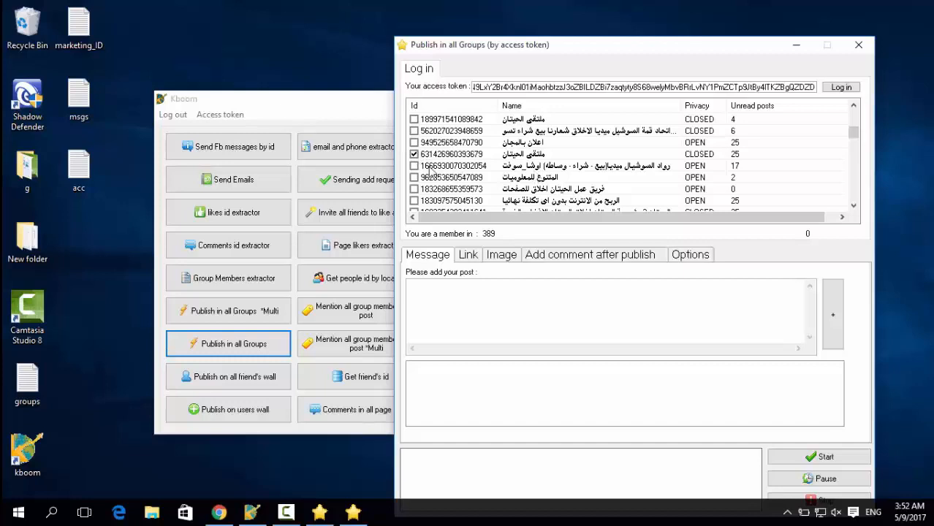
scroll("down", 3)
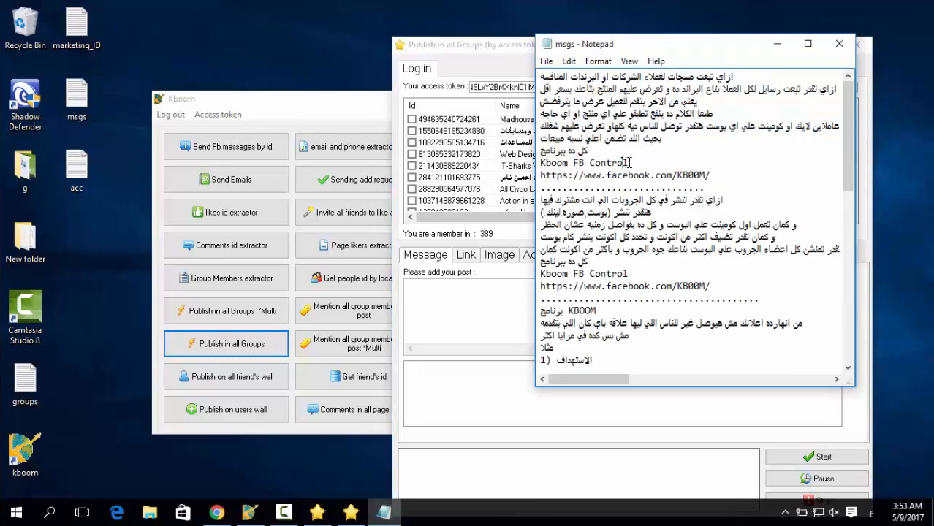
Paste two Arabic promotional messages from msgs.txt into Kboom's post queue
left_click_drag(625, 162, 716, 77)
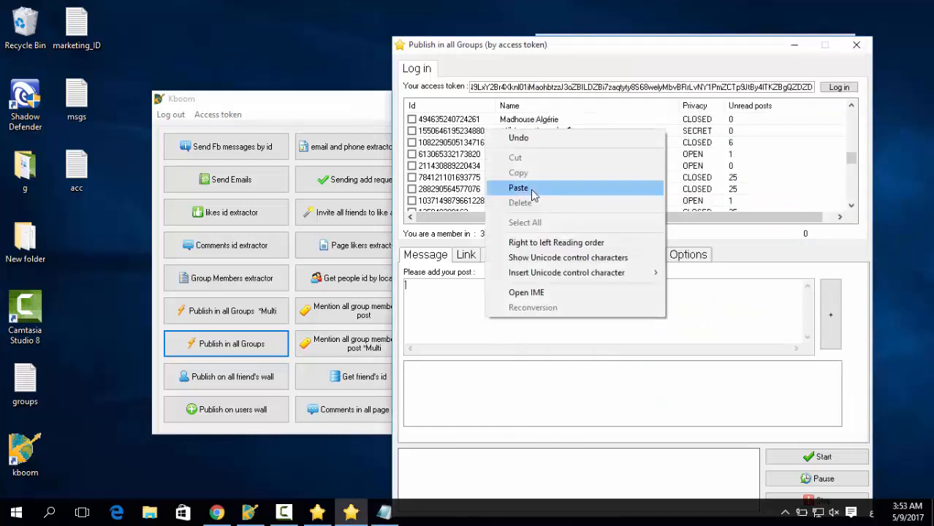
left_click(518, 188)
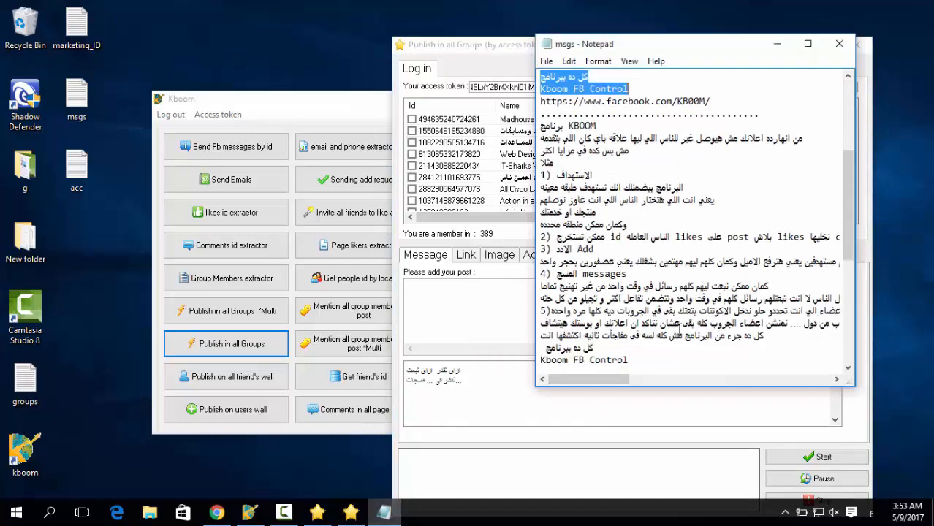
scroll("down", 3)
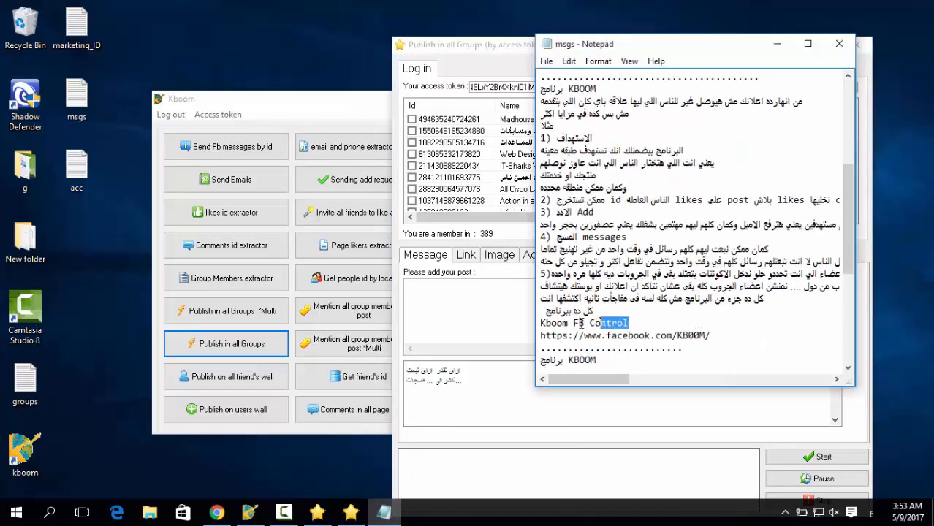
key("ctrl+a")
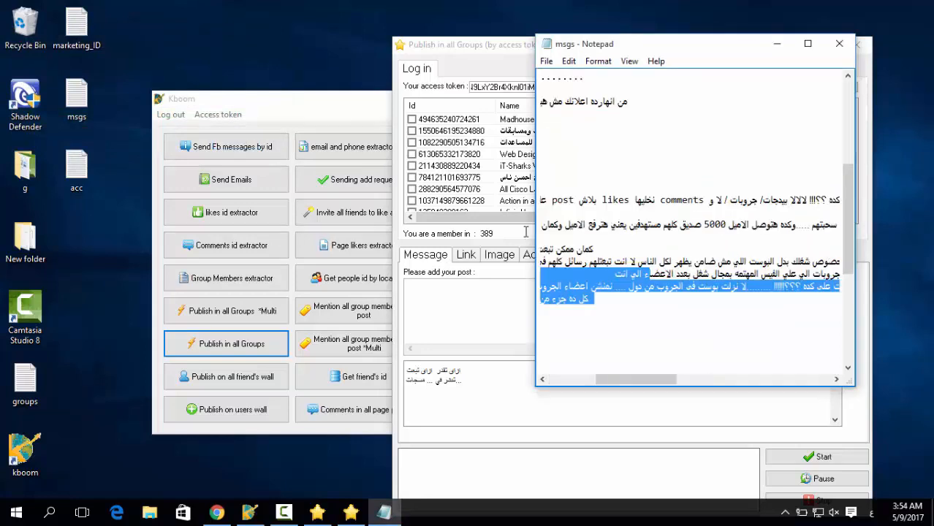
scroll("up", 3)
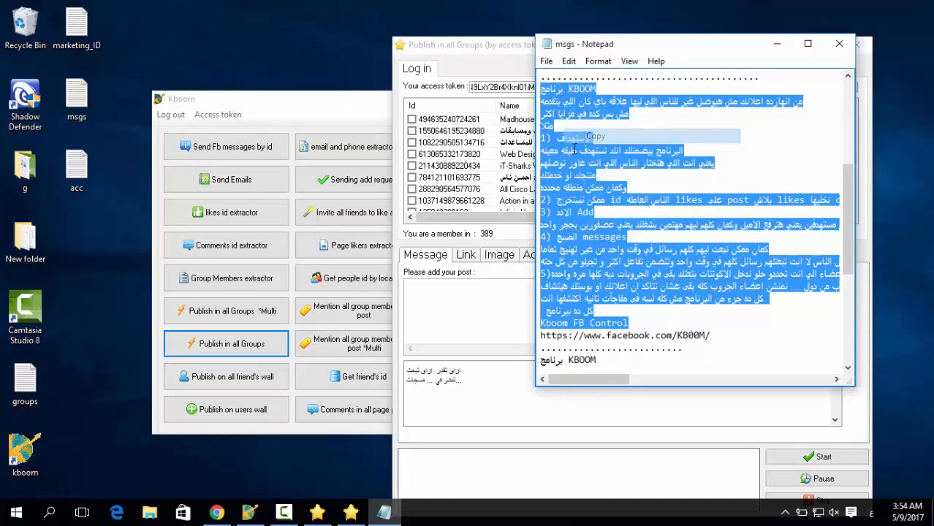
right_click(439, 285)
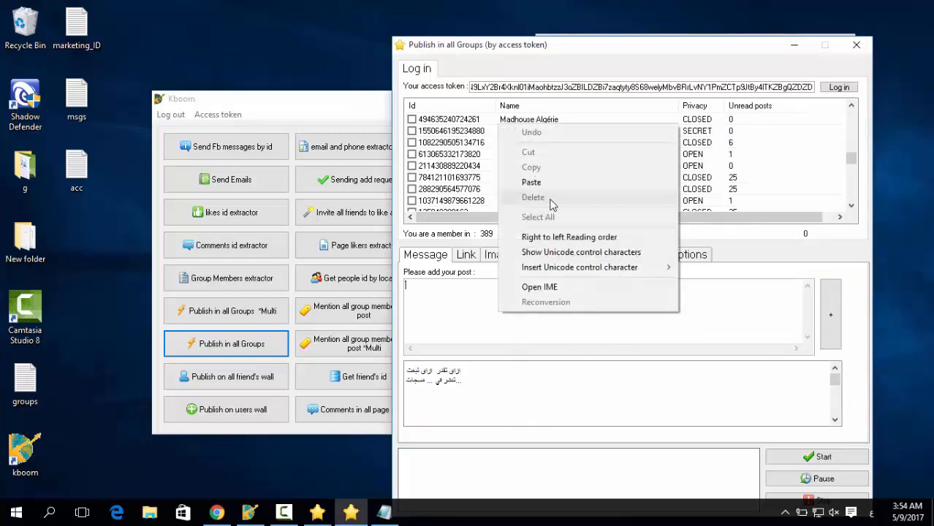
left_click(531, 182)
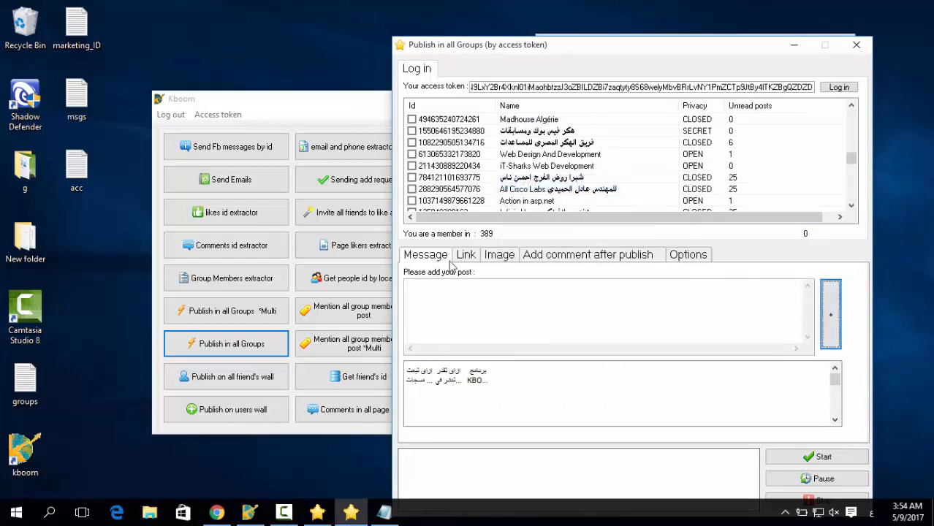
Check the Link and Image sections, then paste the page link as an after-publish comment
left_click(465, 254)
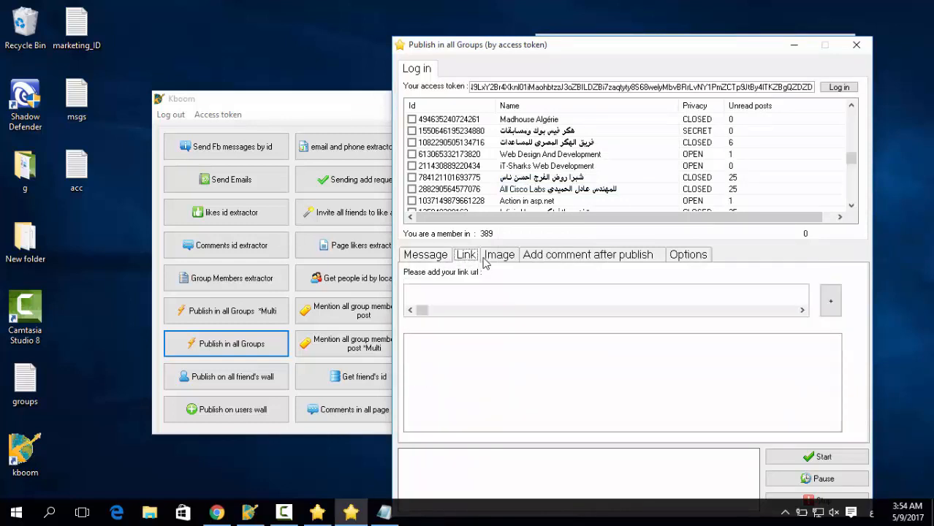
left_click(499, 254)
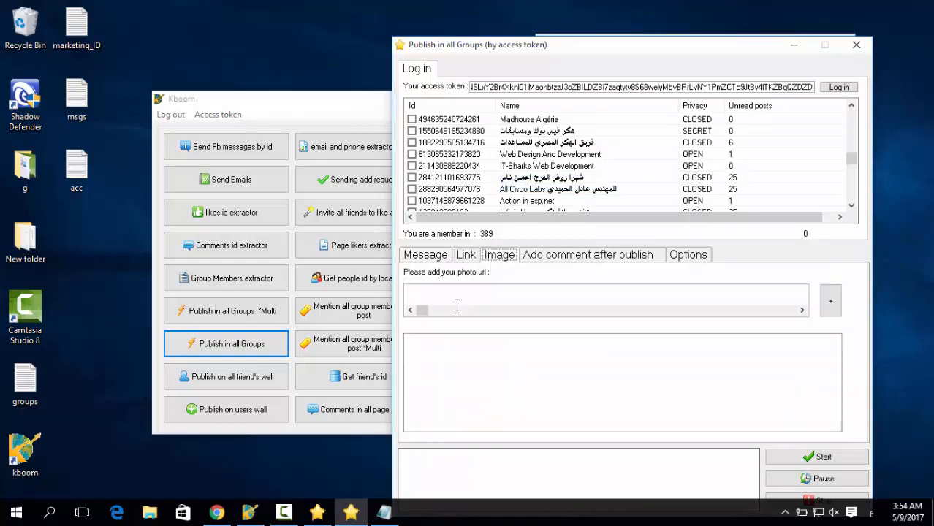
left_click(588, 255)
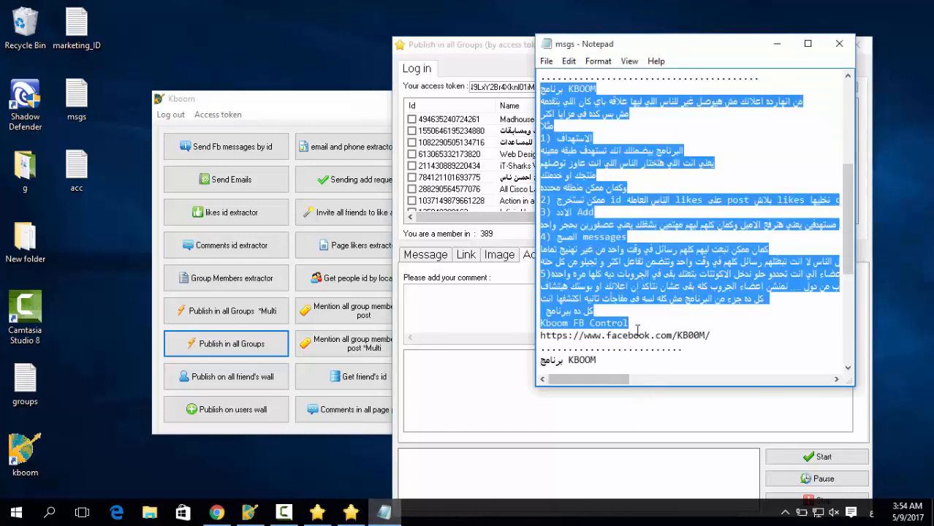
right_click(625, 335)
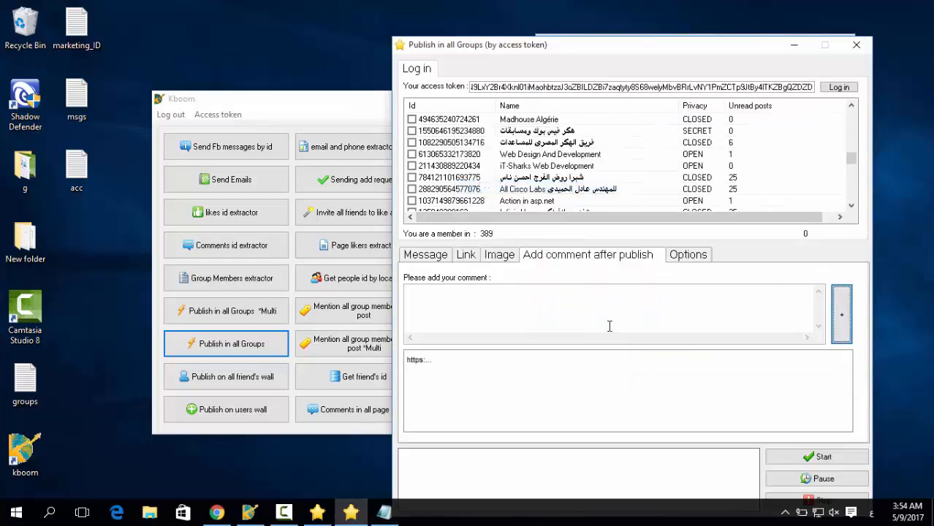
Review the delay options and start publishing to the 16 ticked groups
left_click(687, 254)
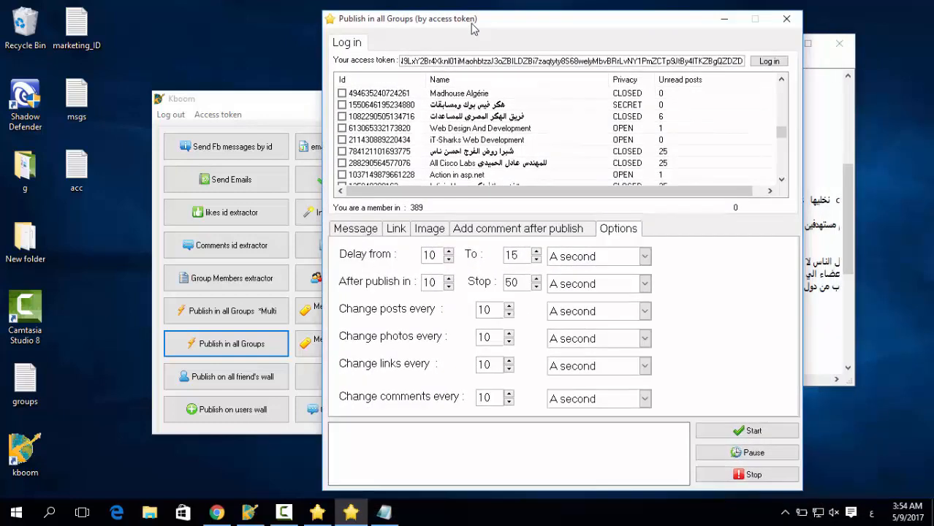
left_click(747, 431)
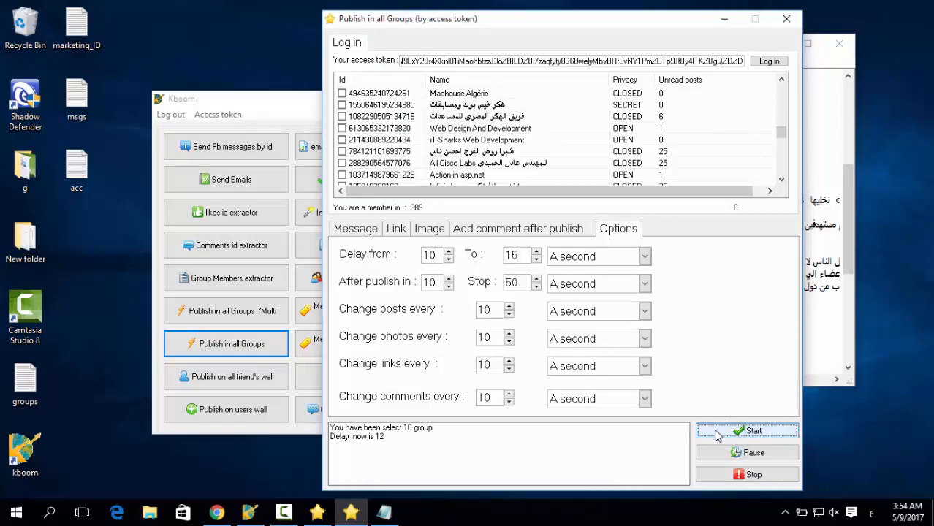